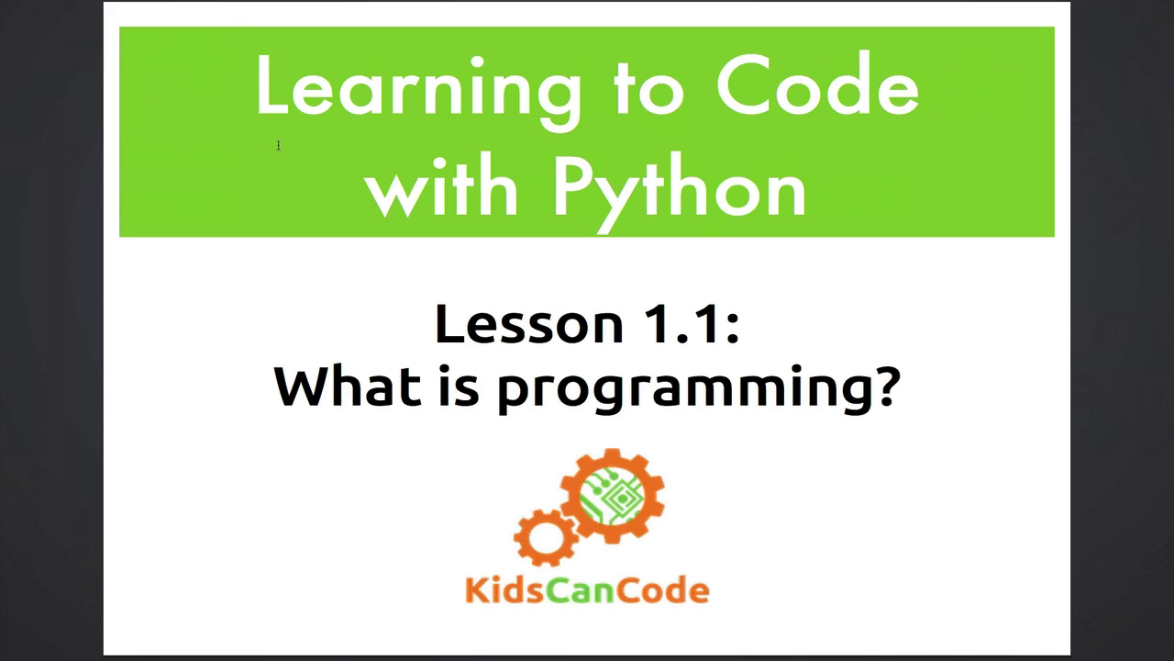
mouse_move(341, 170)
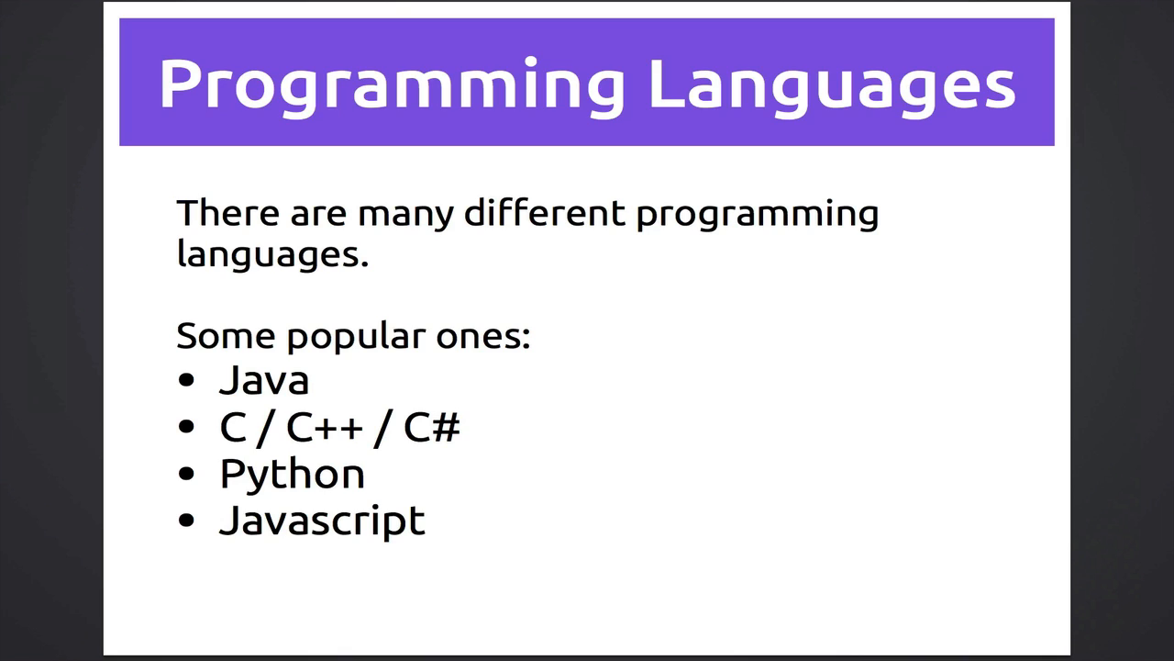
Advance past the last slide to leave the slideshow for the Python 3.4.2 Shell.
key(Right)
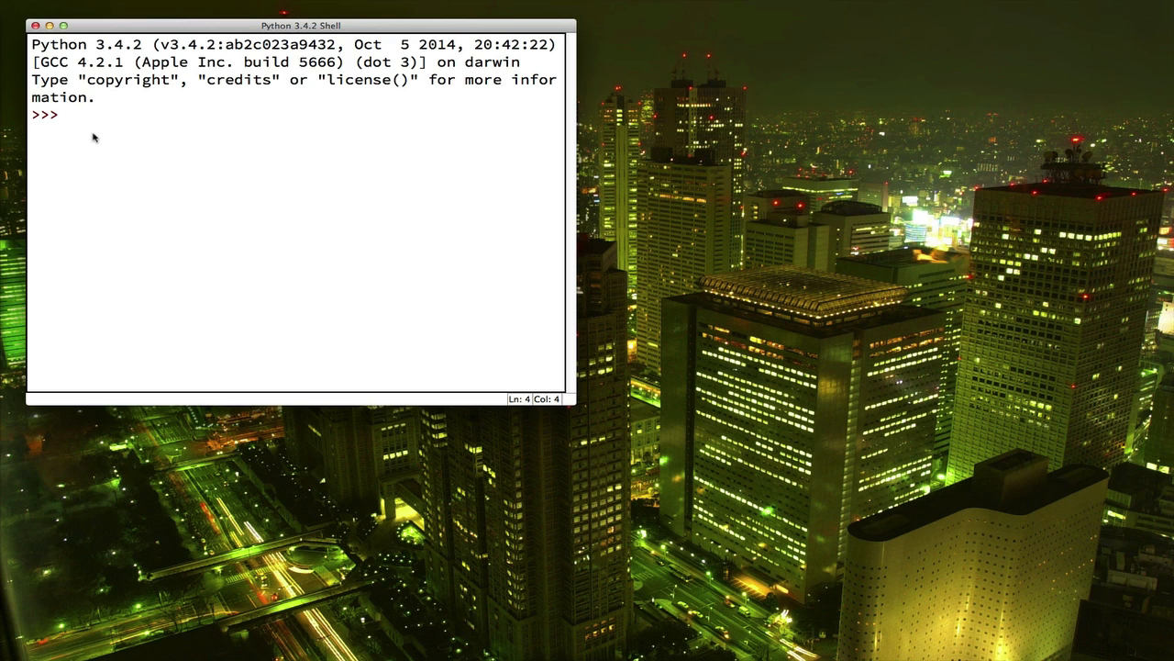
click(66, 113)
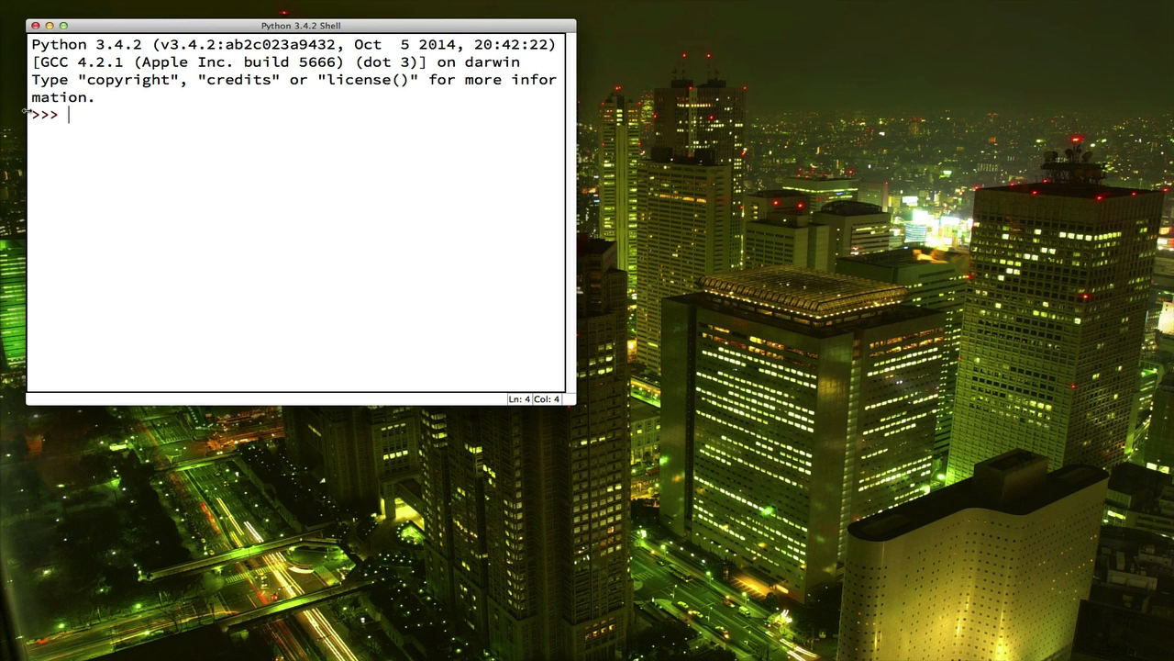
mouse_move(71, 149)
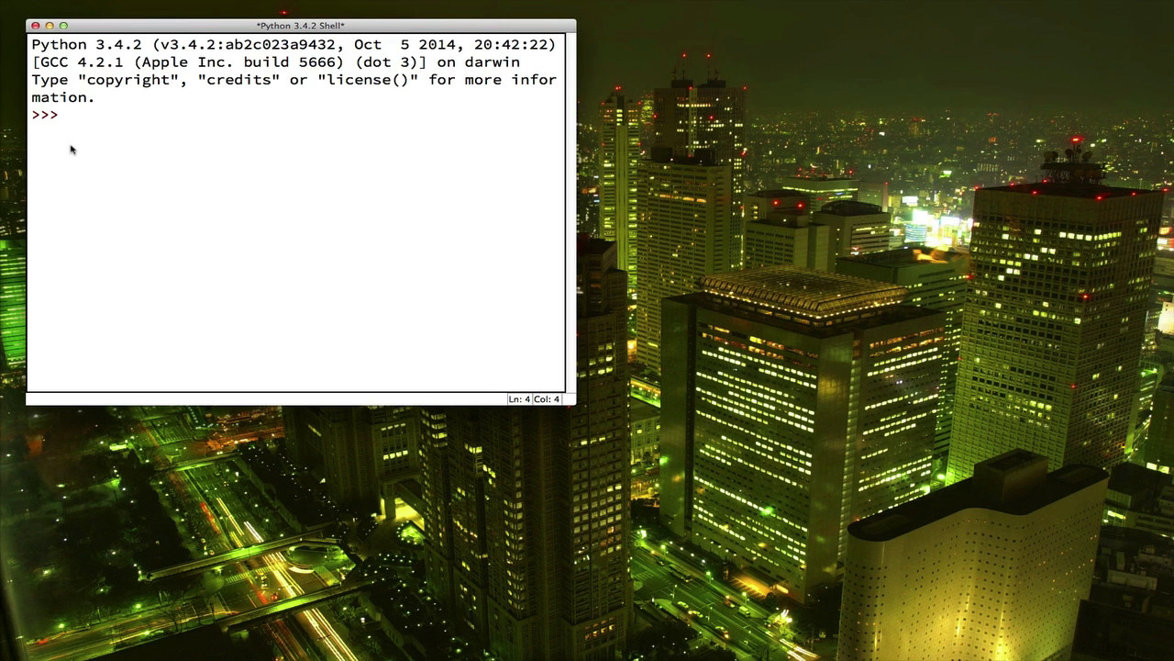
Run print("Hello World") at the prompt so the shell outputs Hello World.
text(print(")
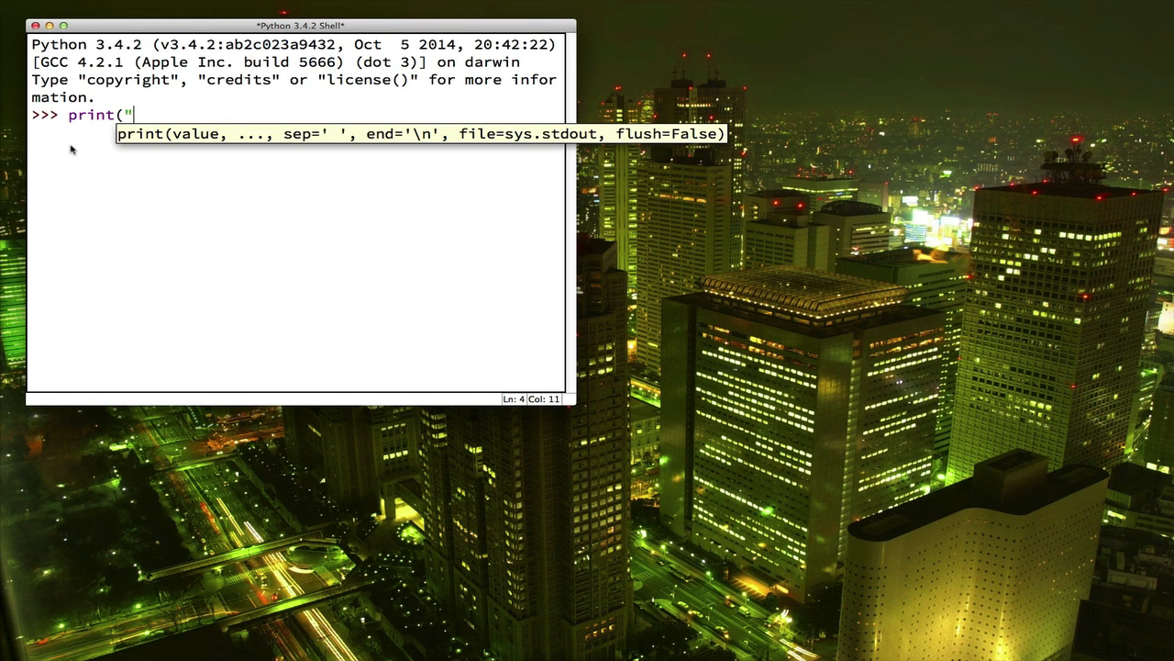
text(Hello World)
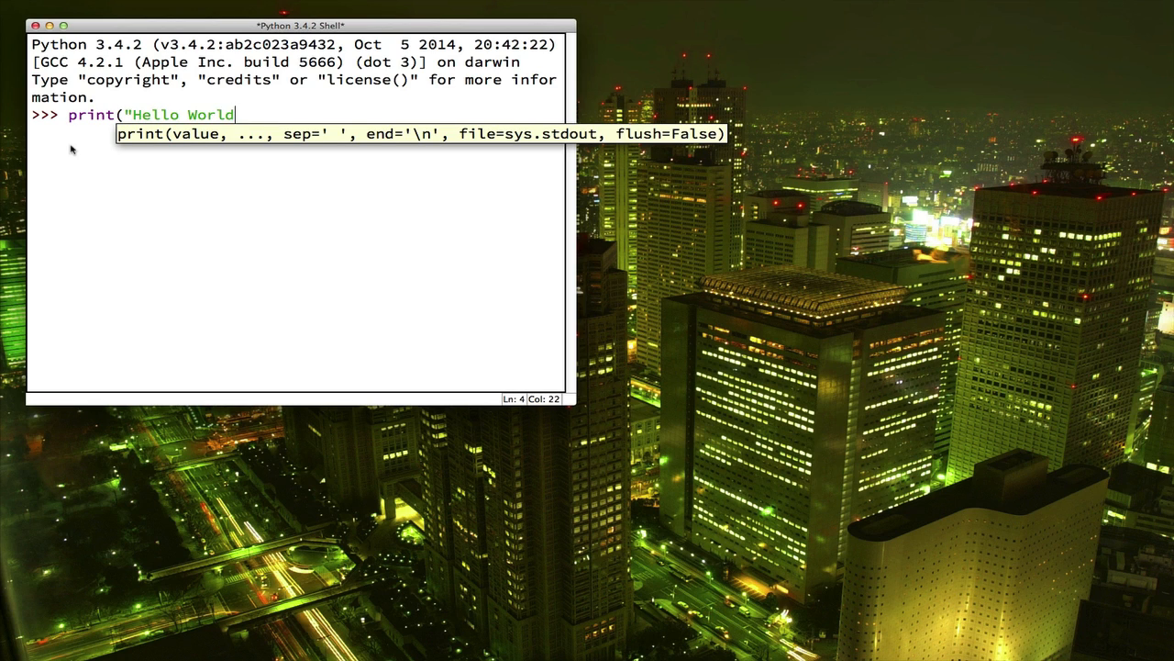
text("))
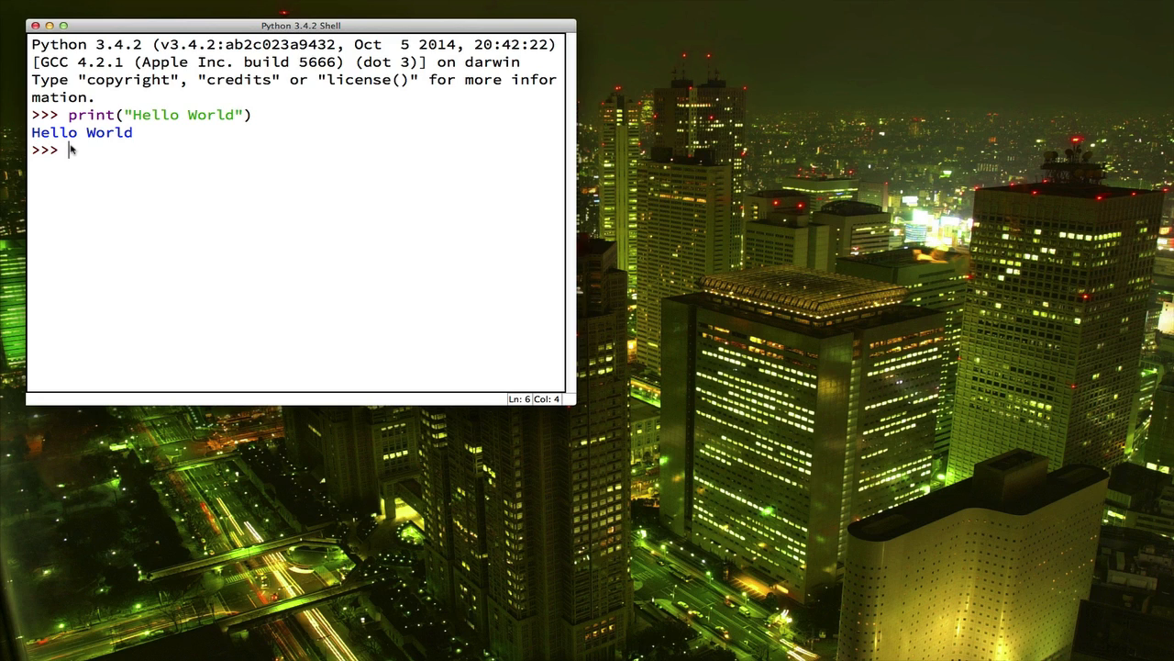
double_click(88, 114)
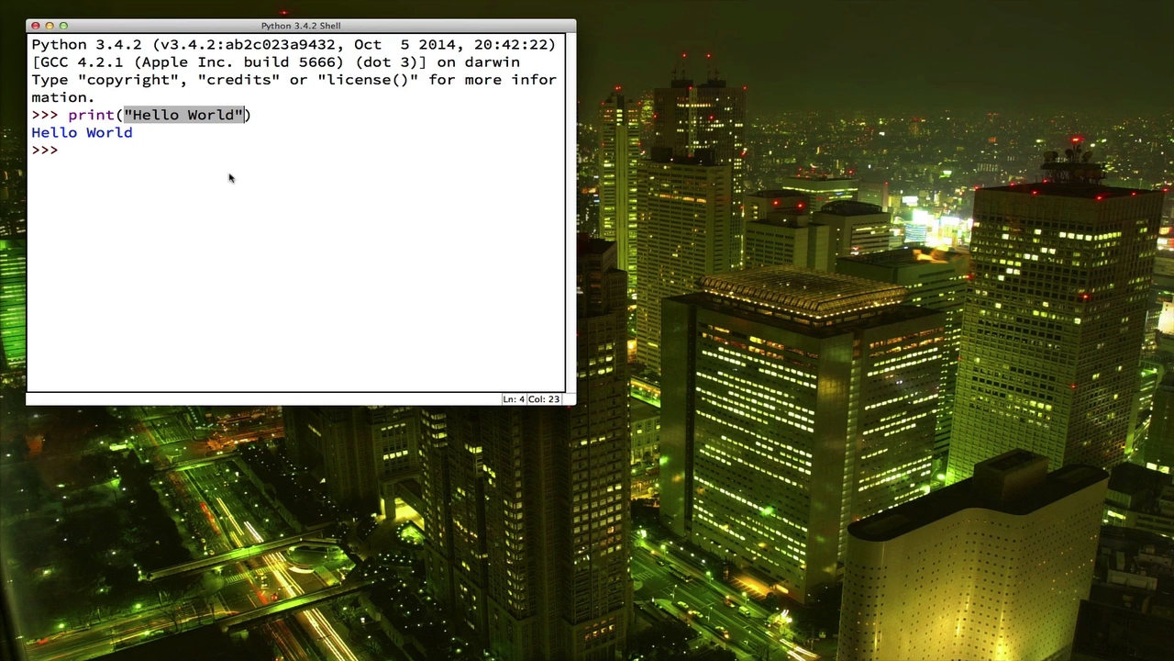
mouse_move(119, 123)
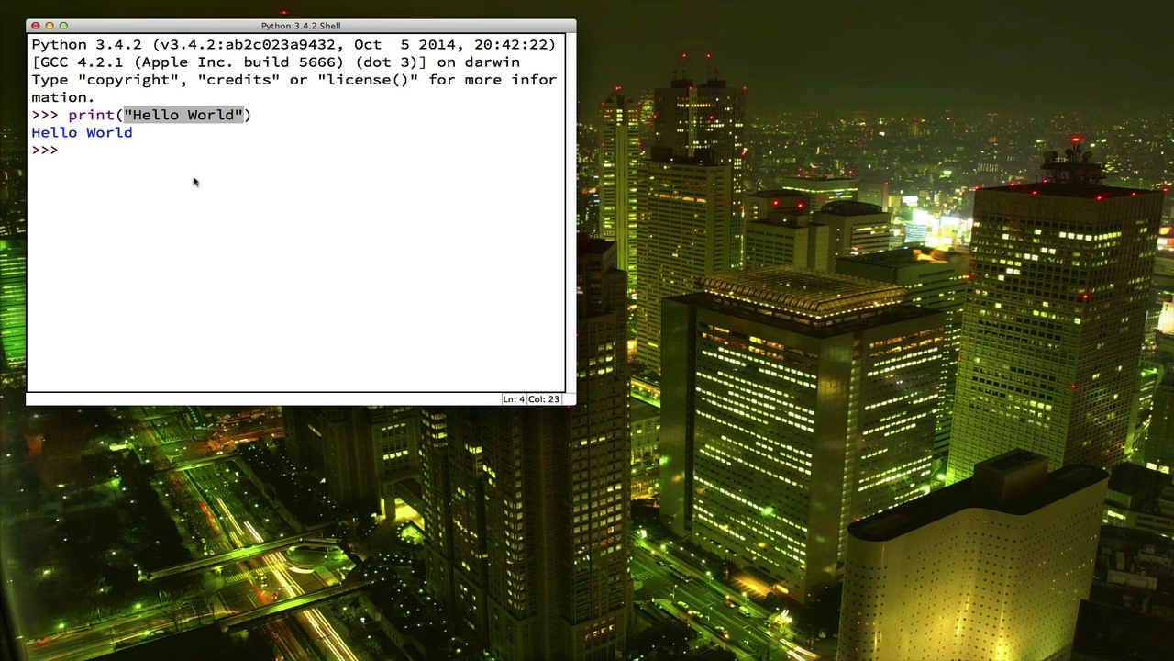
mouse_move(116, 156)
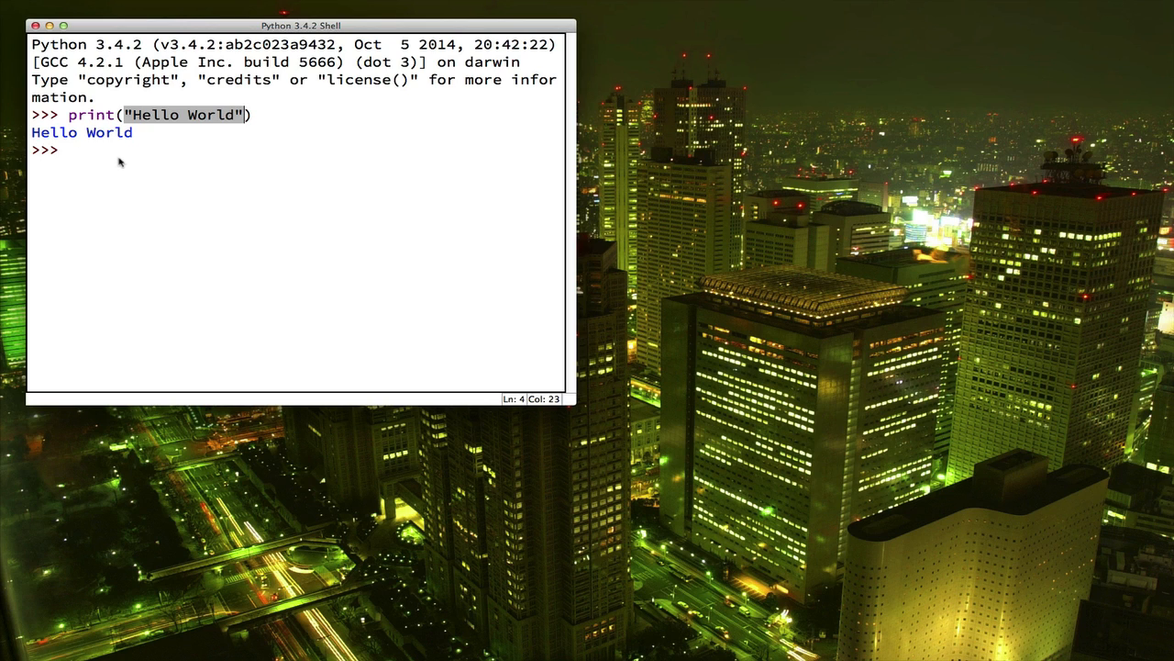
mouse_move(271, 146)
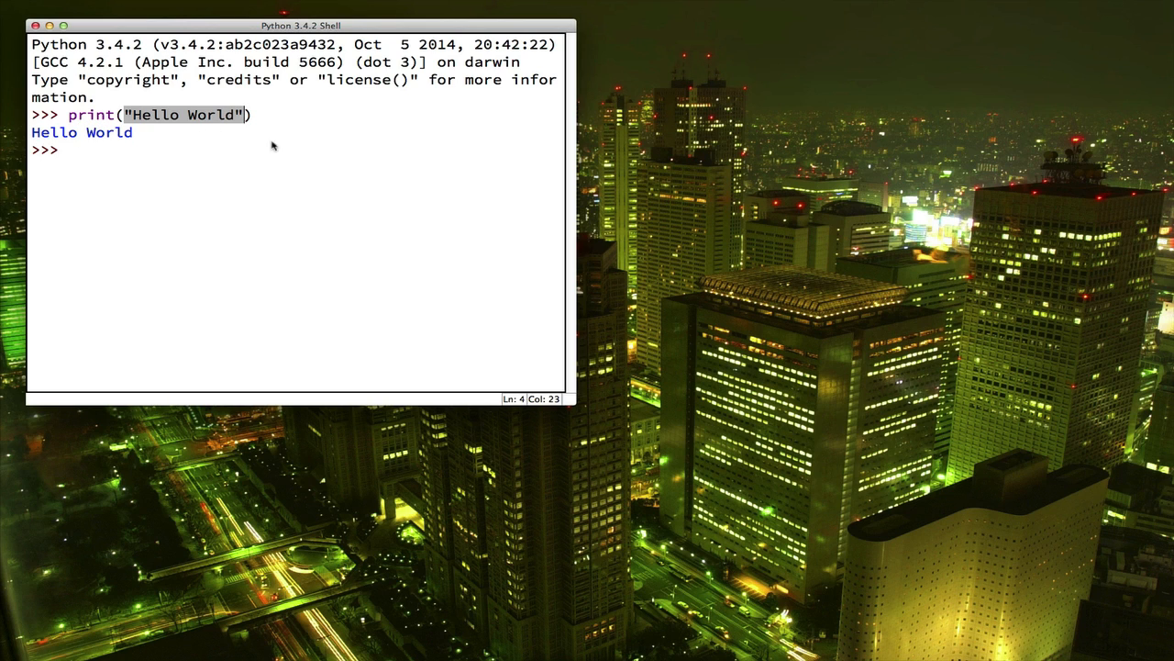
mouse_move(119, 152)
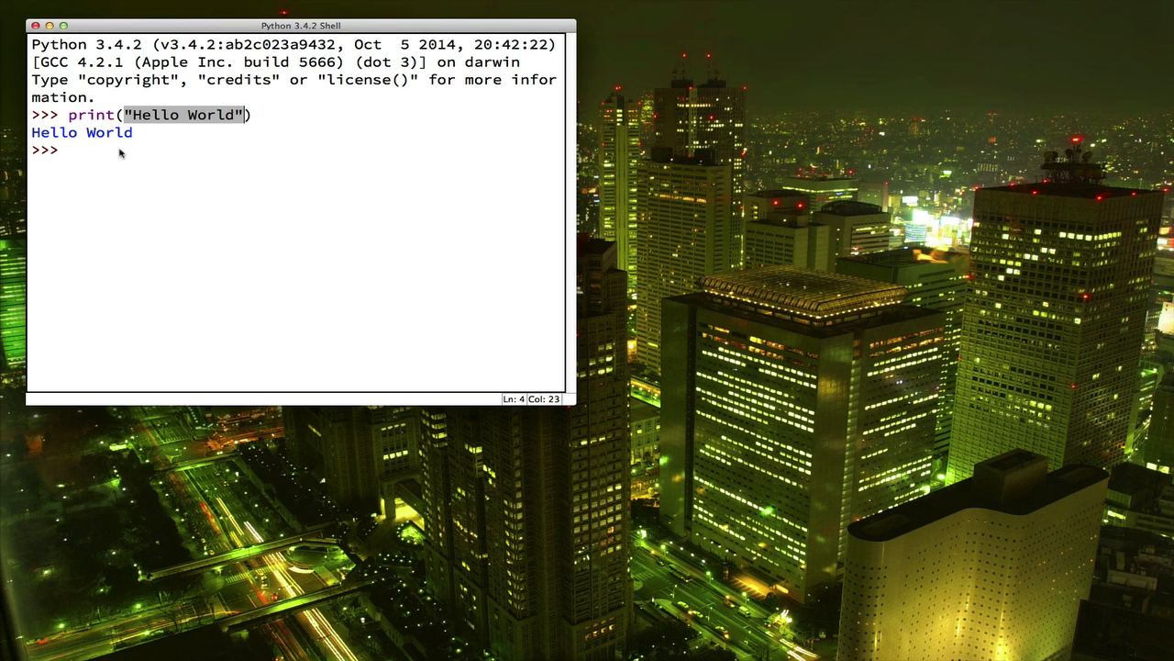
click(68, 150)
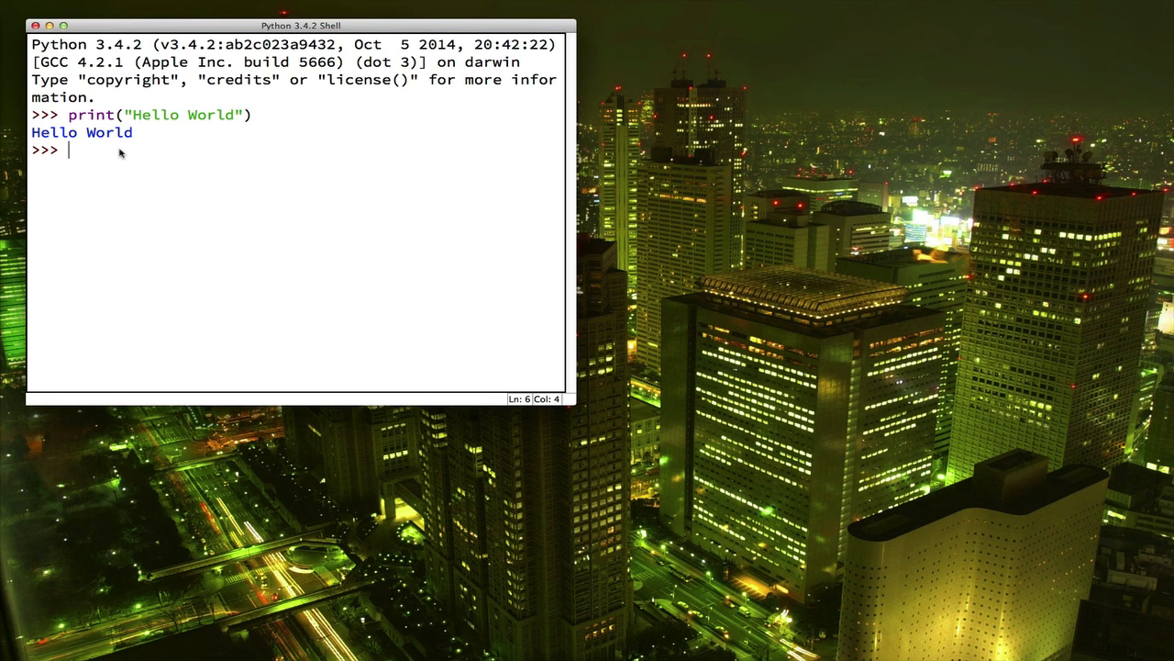
Run print("Congrats!") so the shell outputs Congrats!
text(print("Co)
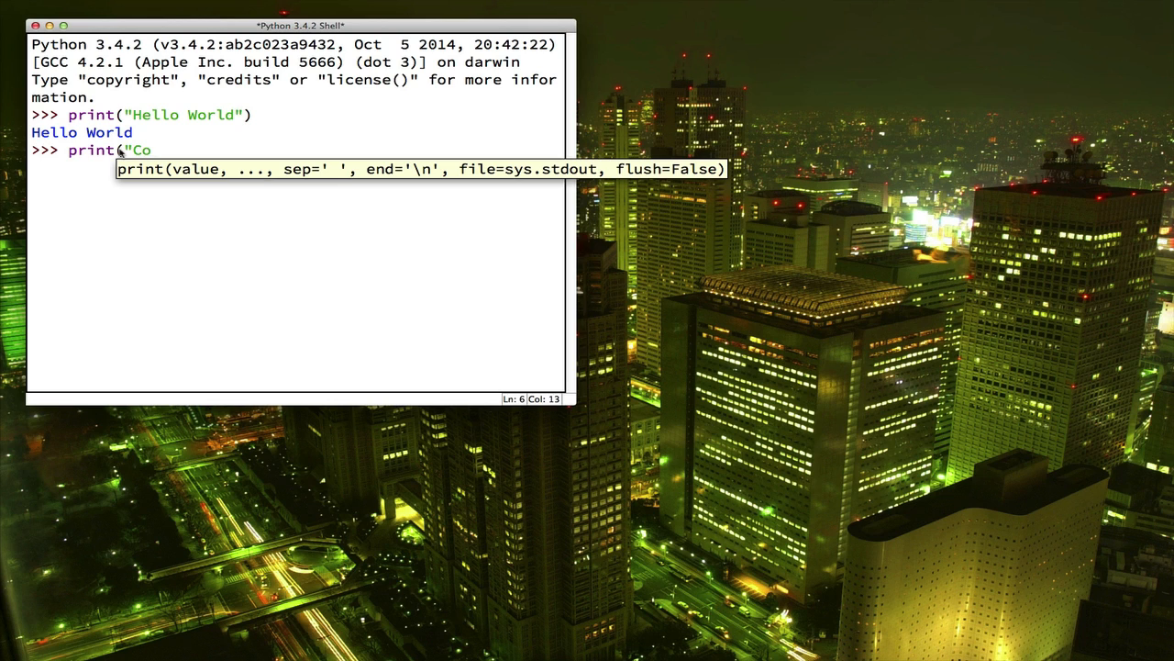
text(ngrats!)
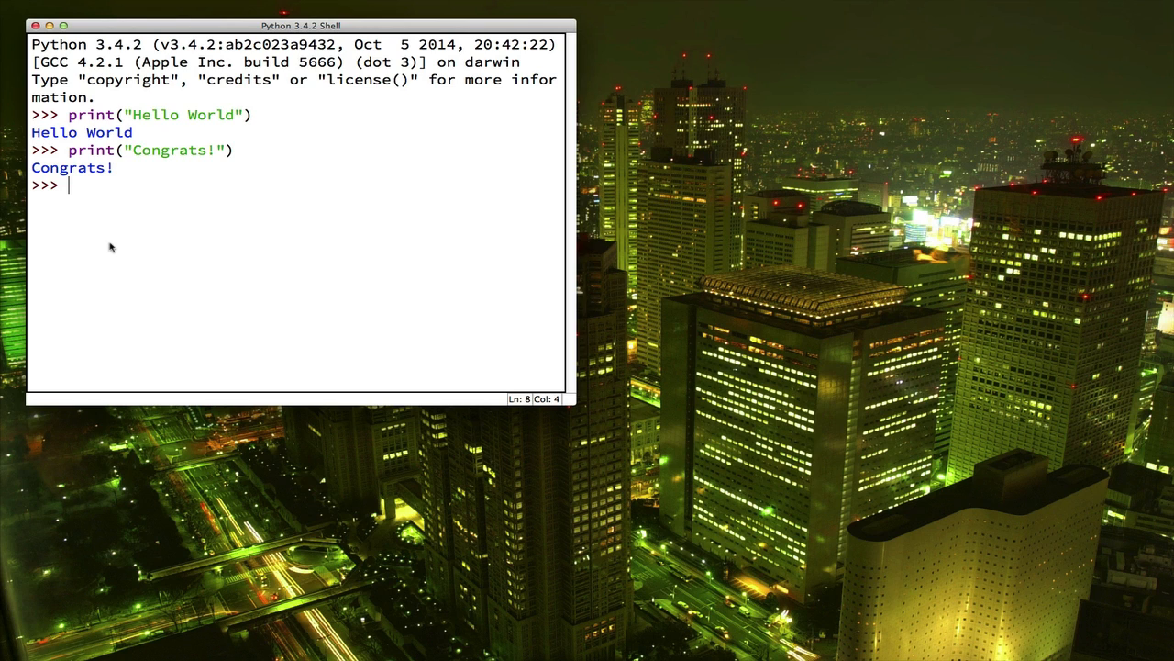
Run the misspelled pirnt("Hello World") to produce a NameError that 'pirnt' is not defined.
text(pi)
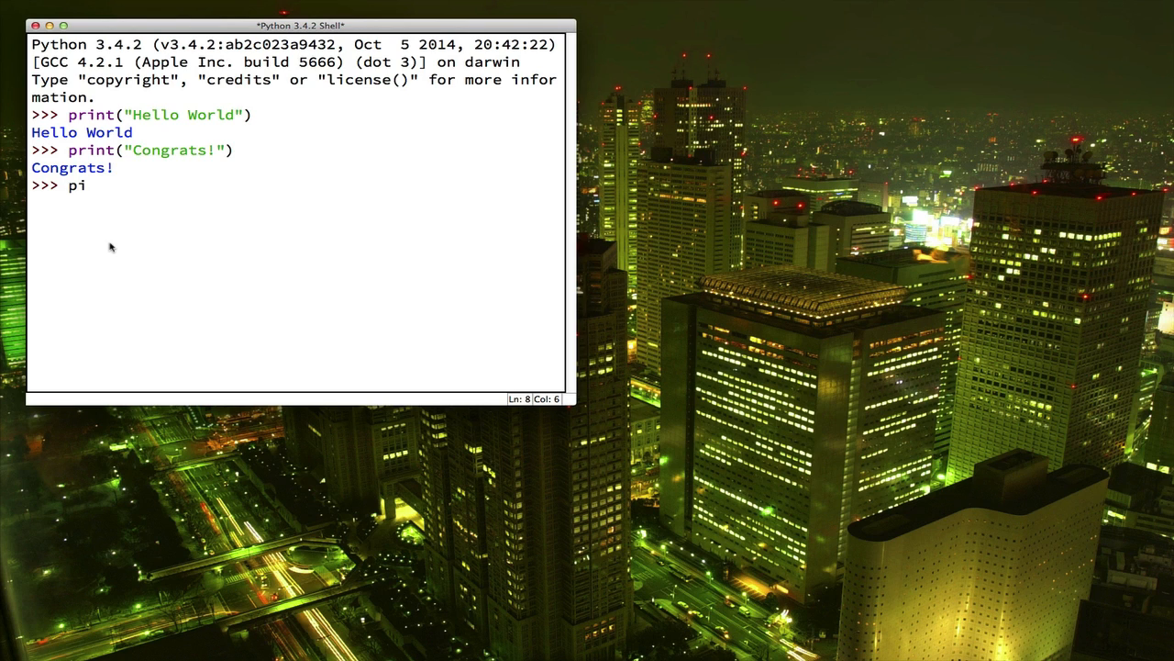
text(rnt()
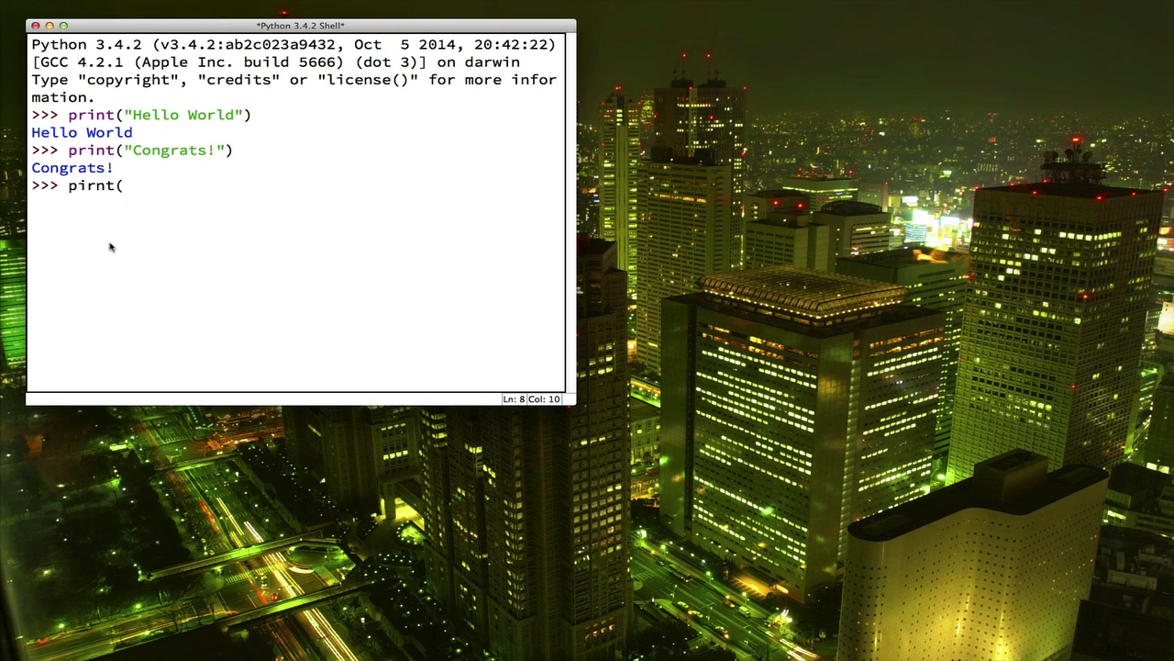
text("Hello Wor)
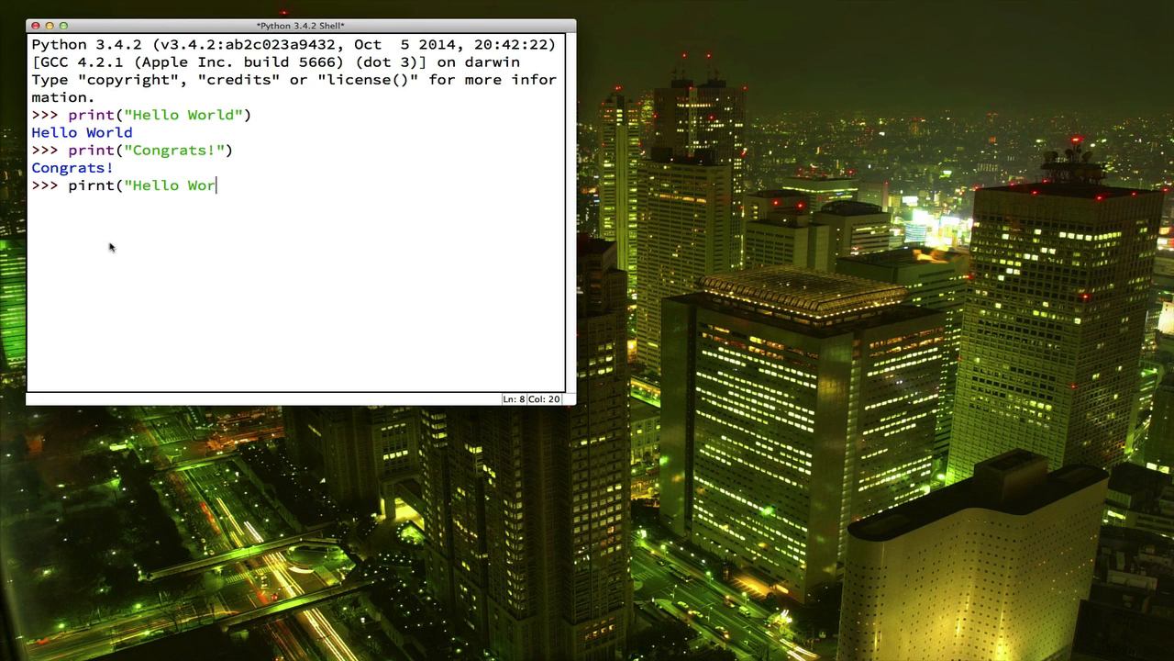
text(ld"))
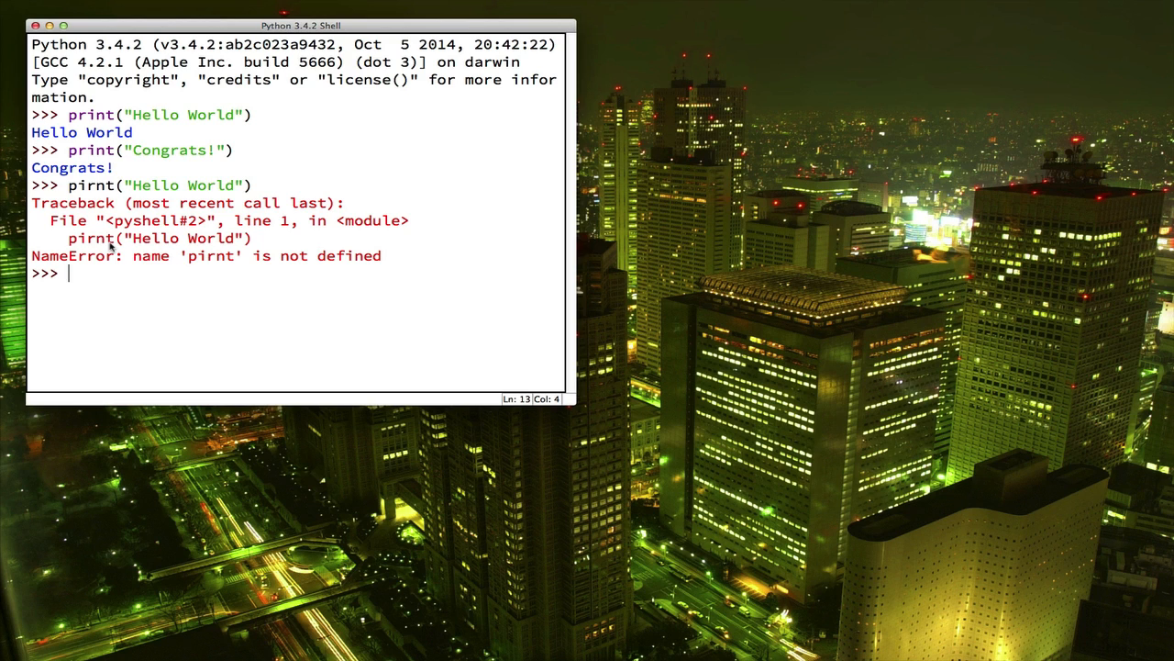
mouse_move(100, 274)
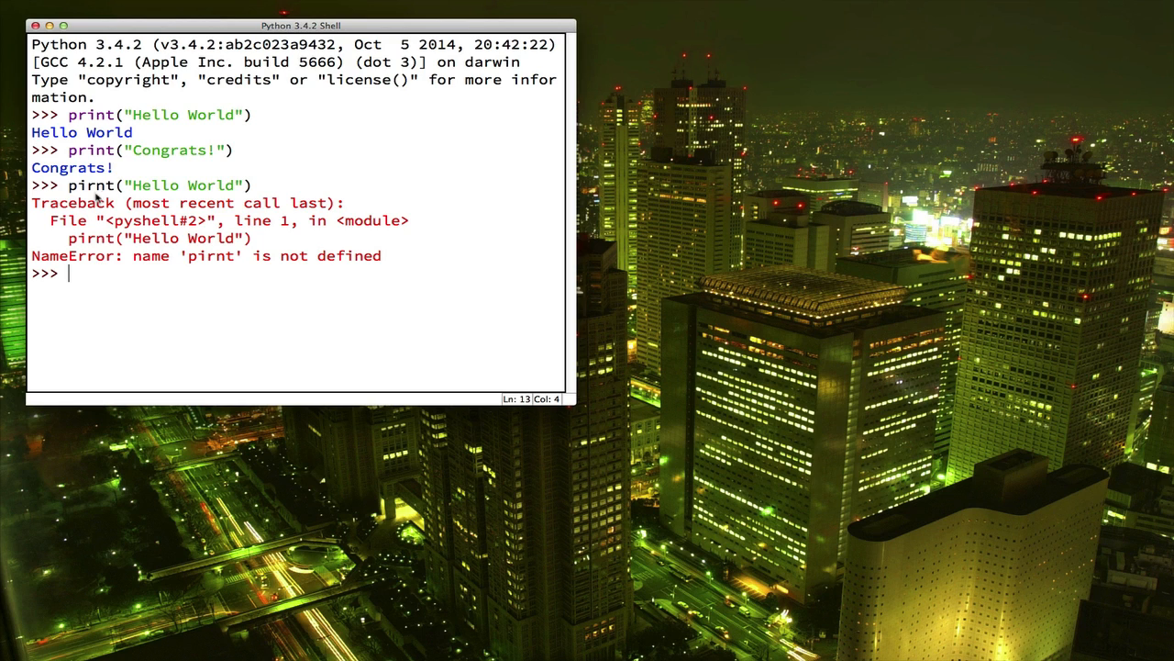
click(99, 183)
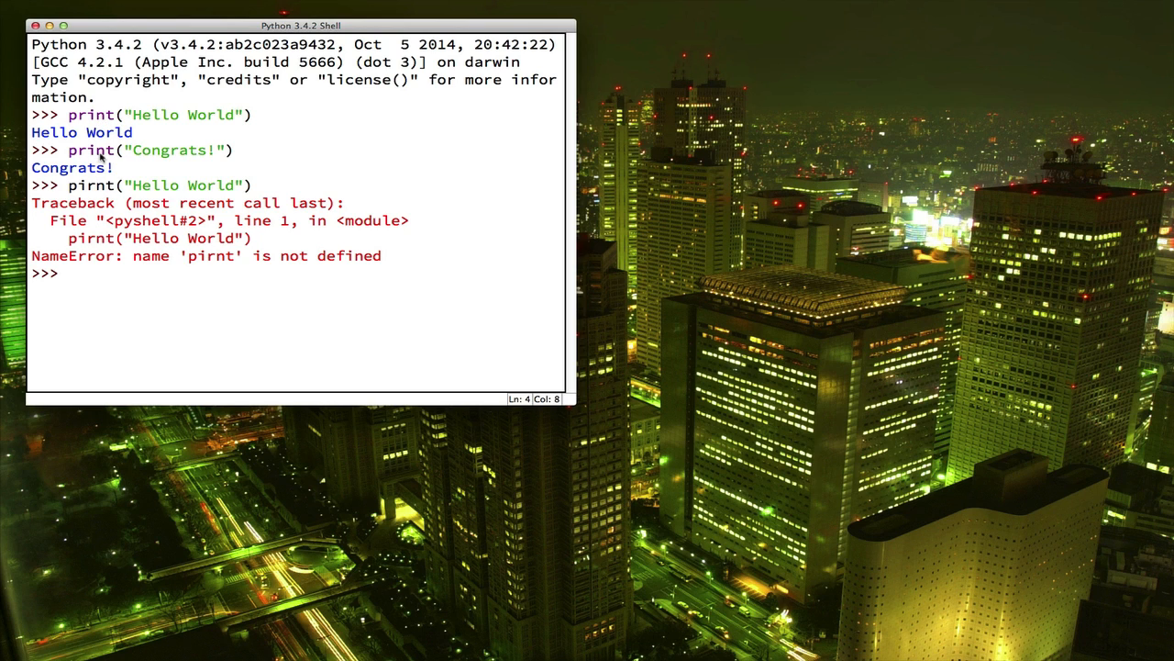
mouse_move(103, 193)
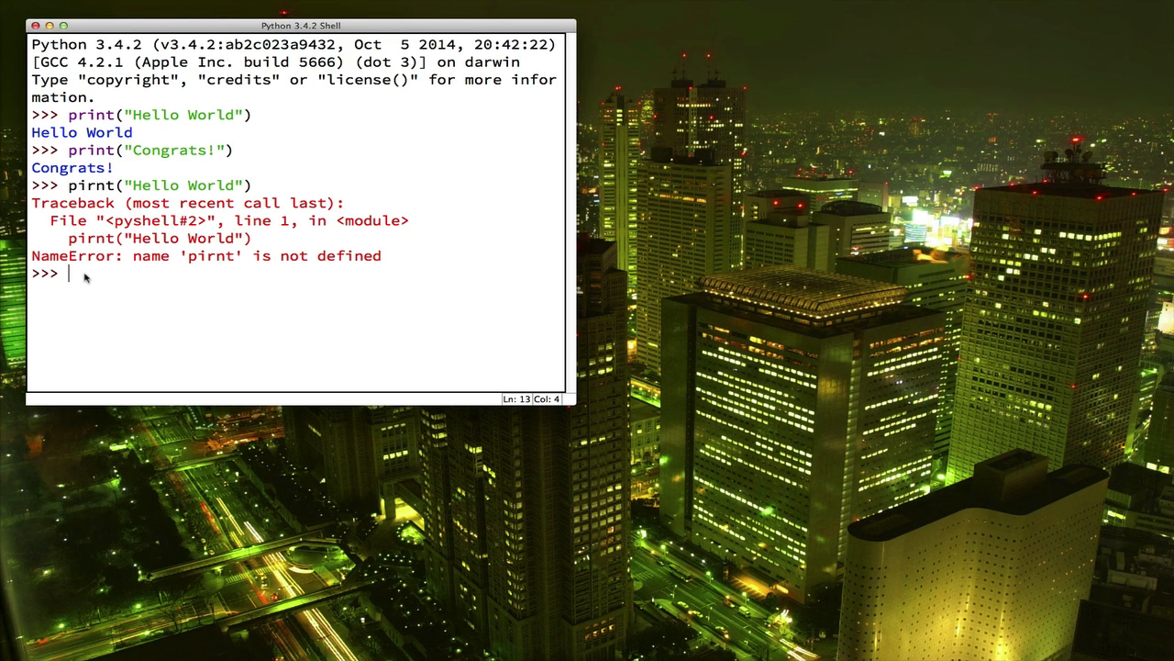
mouse_move(88, 279)
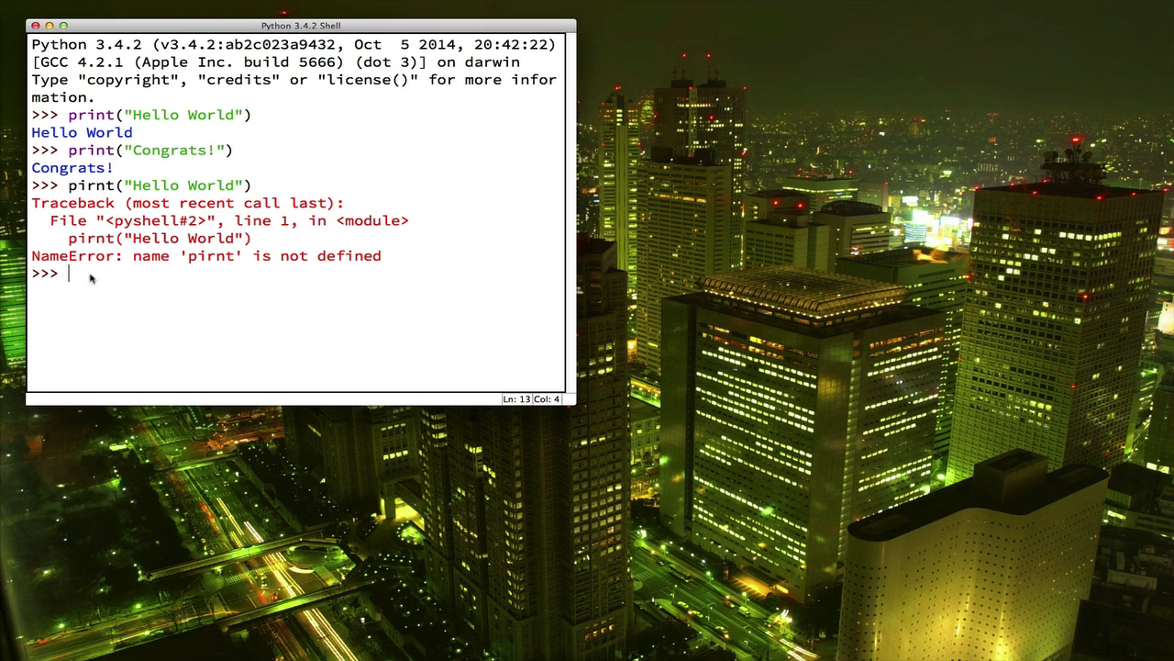
Run the correctly spelled print("Hello") so the shell outputs Hello.
text(print("H)
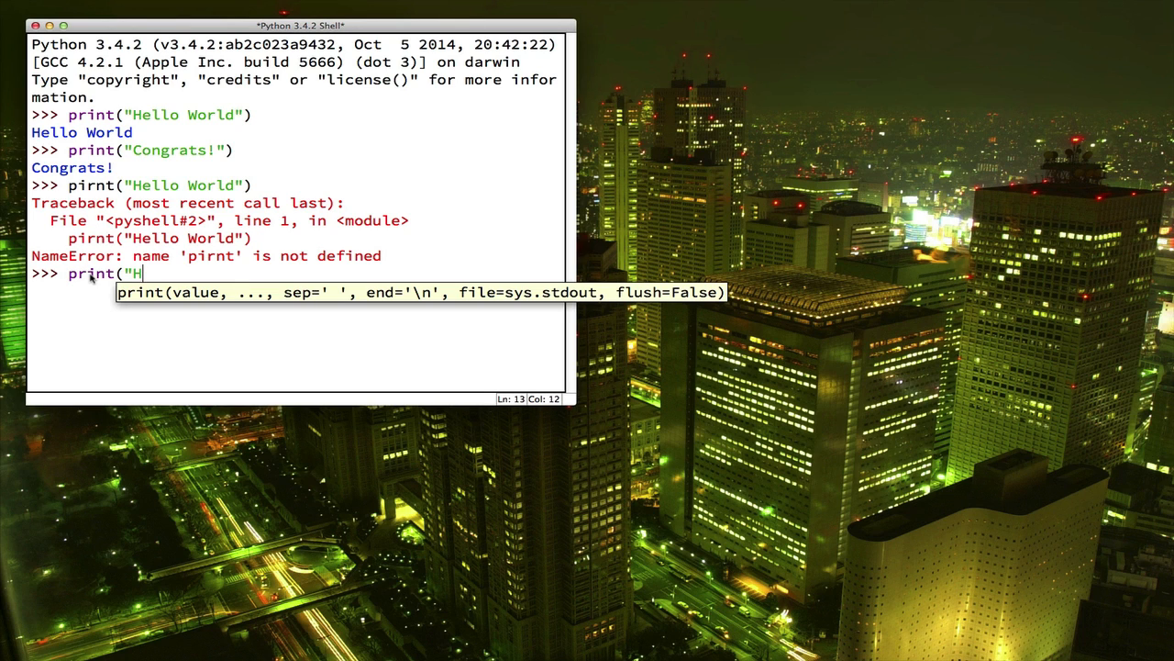
text(ello"))
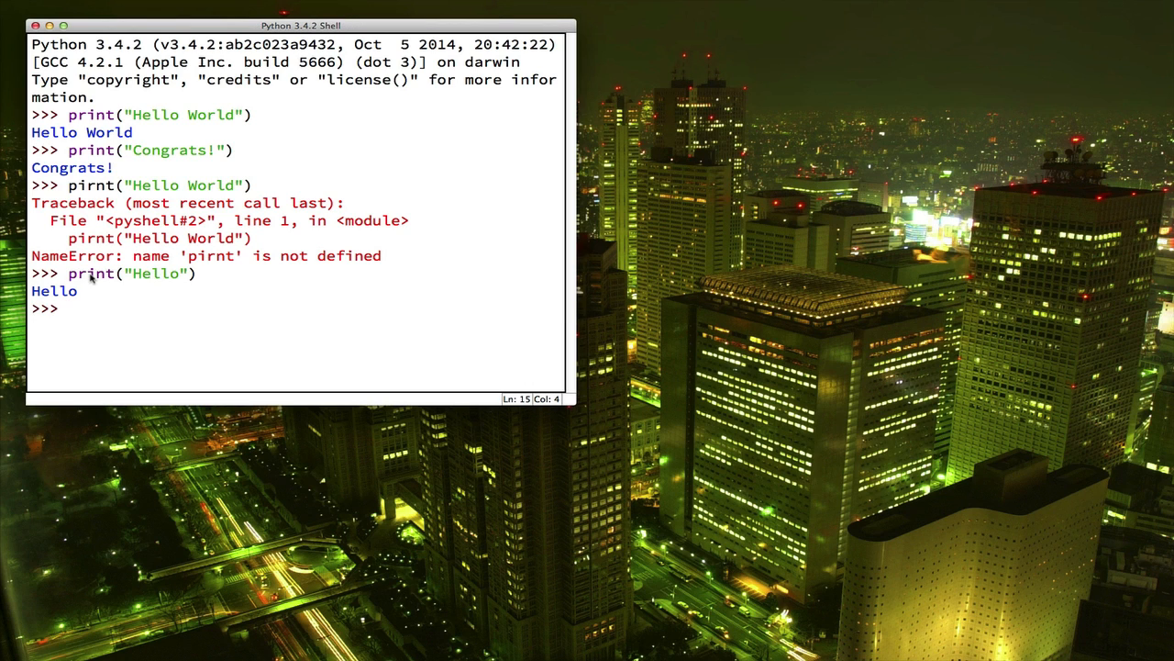
mouse_move(101, 331)
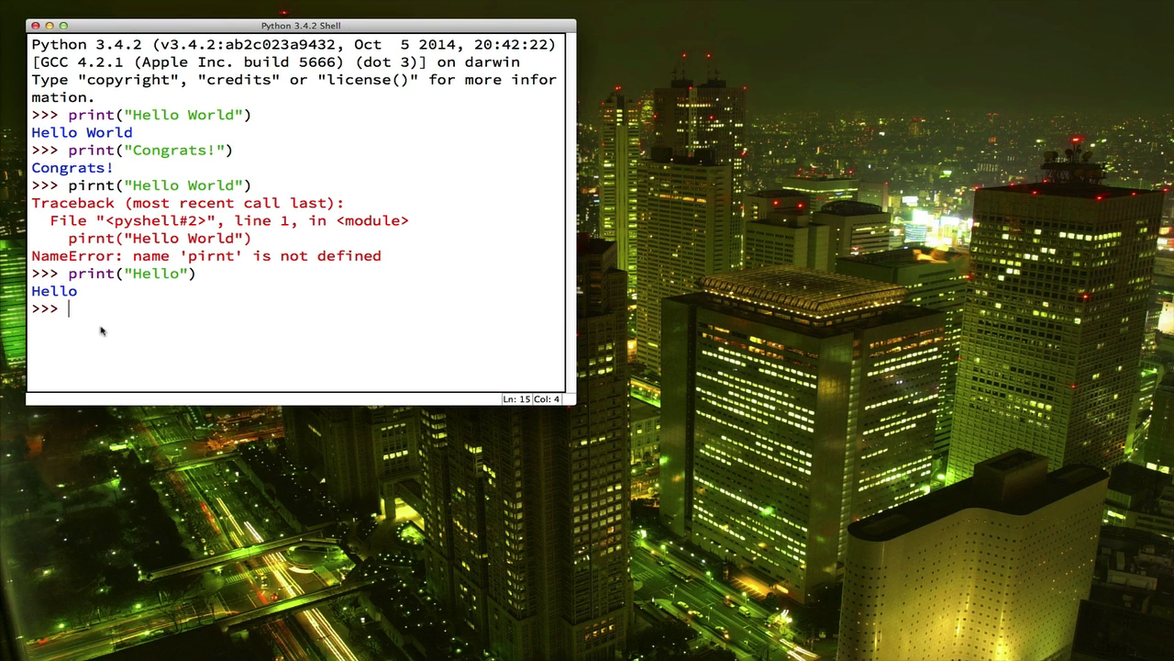